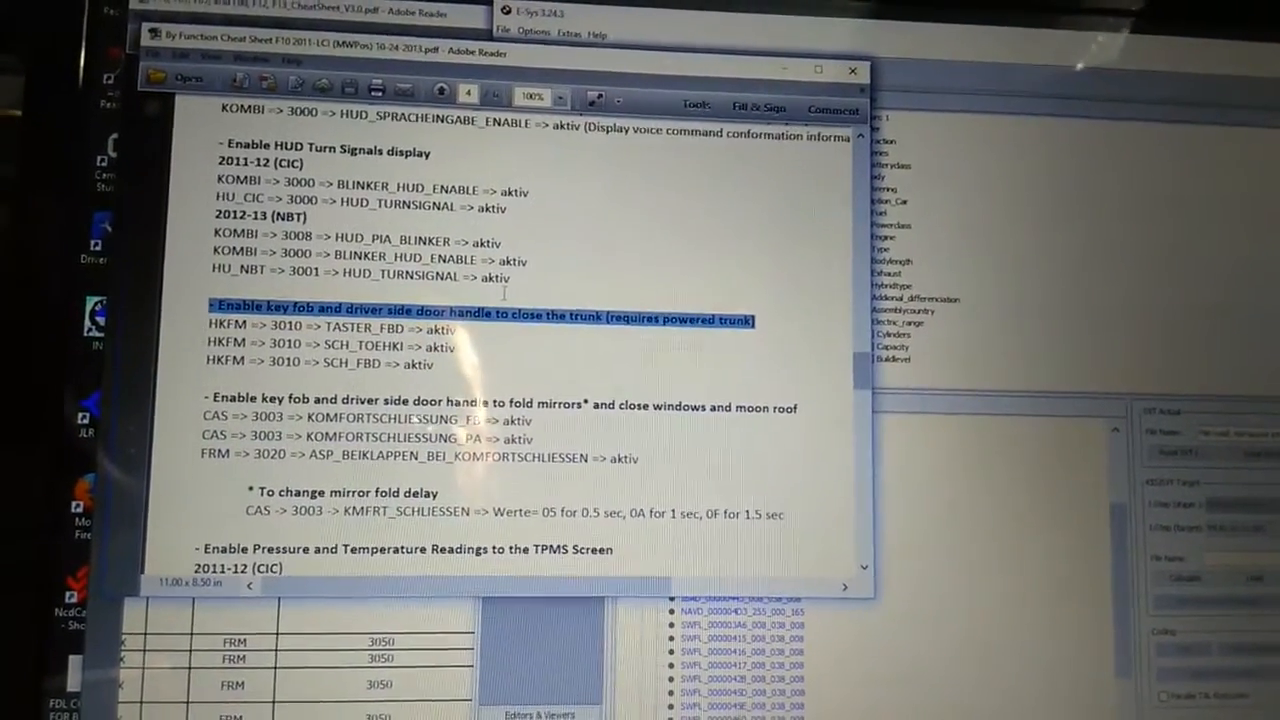
- Scroll the By Function cheat sheet down to the camera legal disclaimer and seat belt reminder entries
scroll("down", 3)
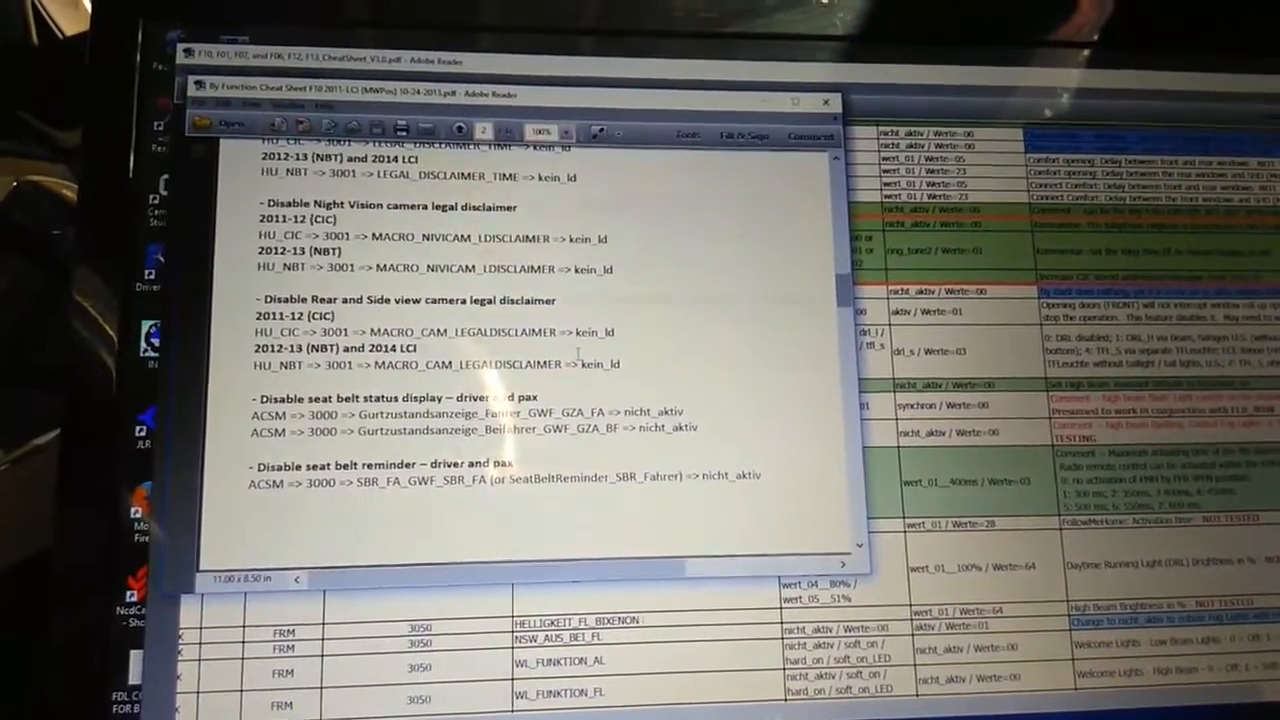
- Scroll to the Automatic High beam Assist, parking brake release and Auto Start-Stop entries
scroll("down", 3)
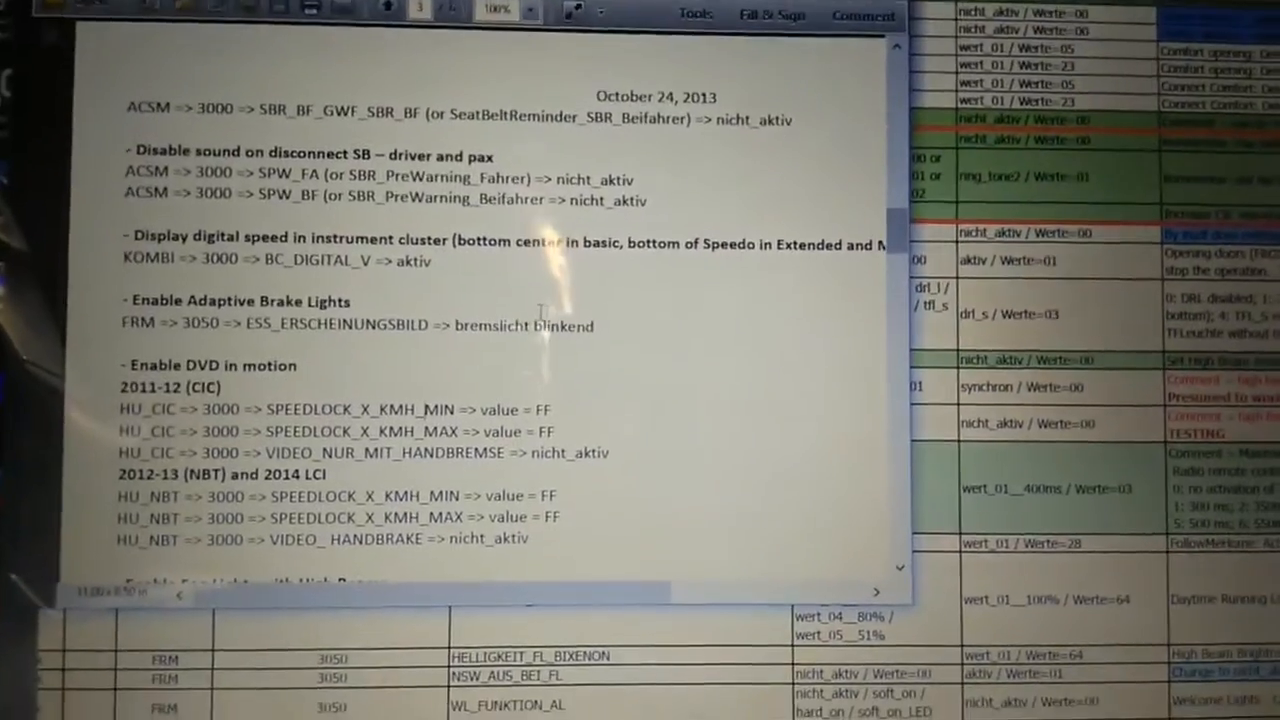
scroll("down", 3)
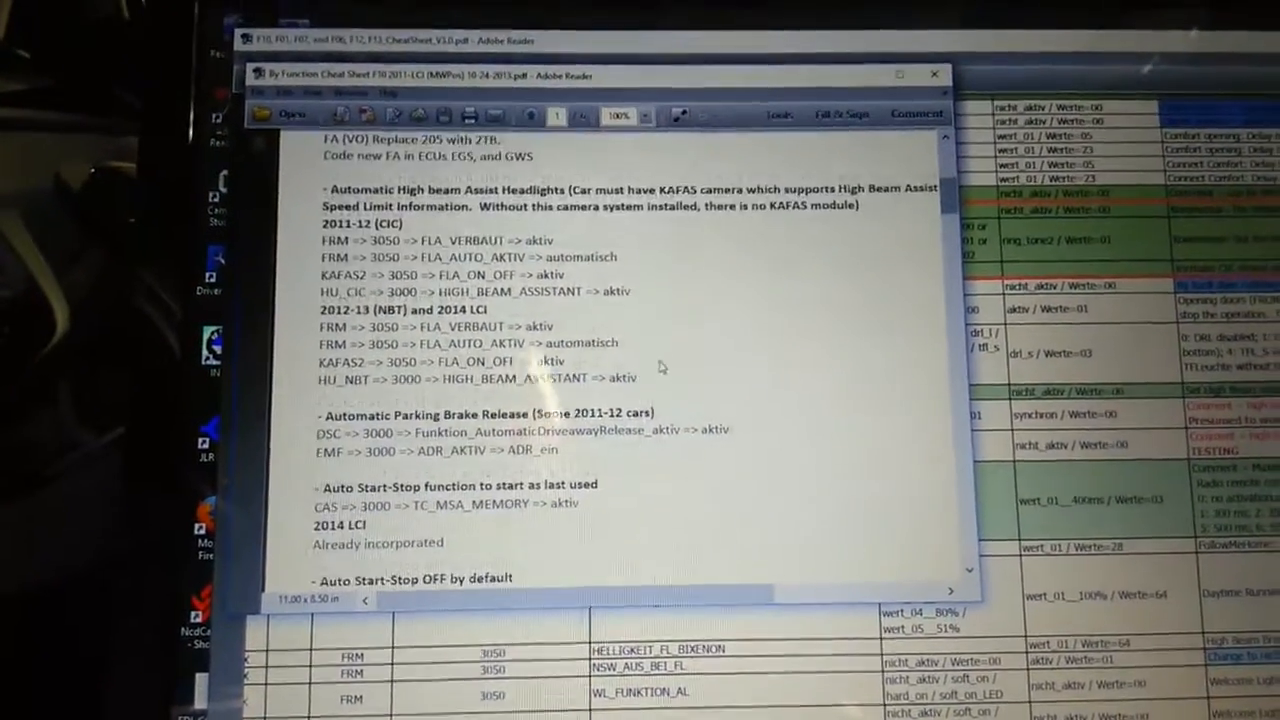
- View the F10 CheatSheet V3.0 table with ACSM, CAS, CMB_MEDIA and FRM rows at 200% zoom
scroll("down", 3)
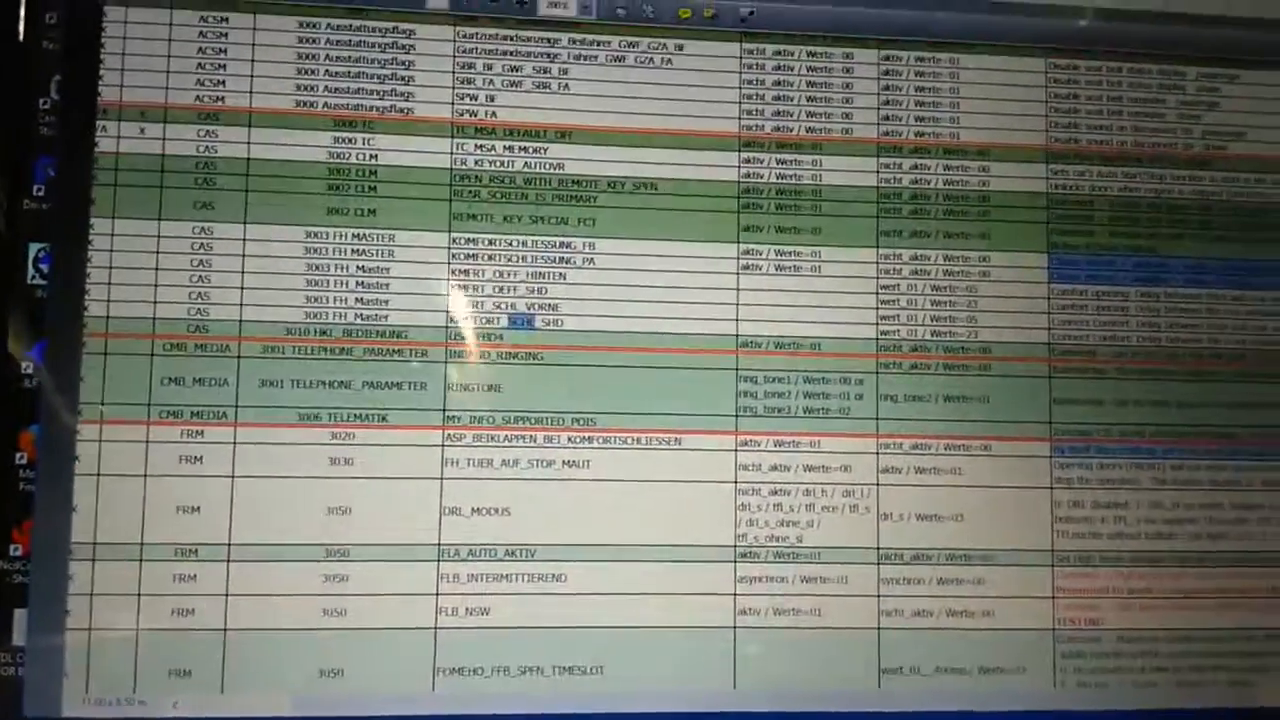
- Scroll the table down to the WL_FUNKTION, HKFM trunk and HU_CIC rows
scroll("down", 3)
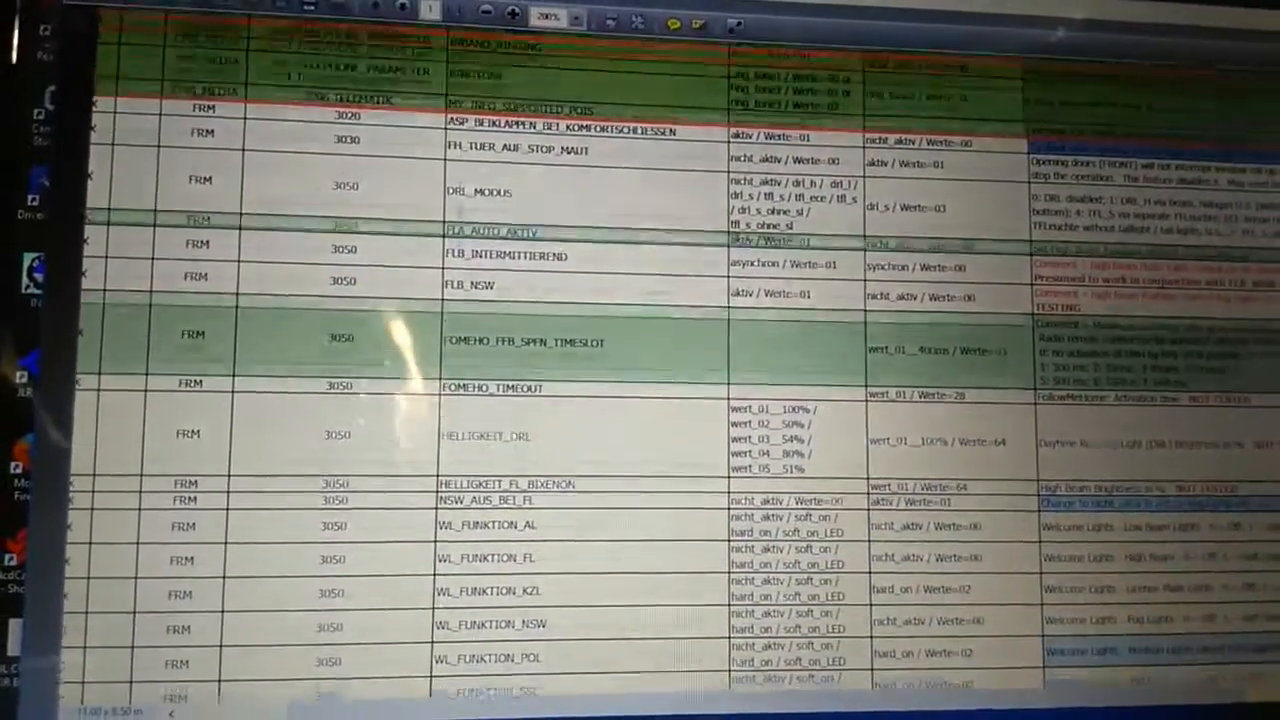
scroll("down", 3)
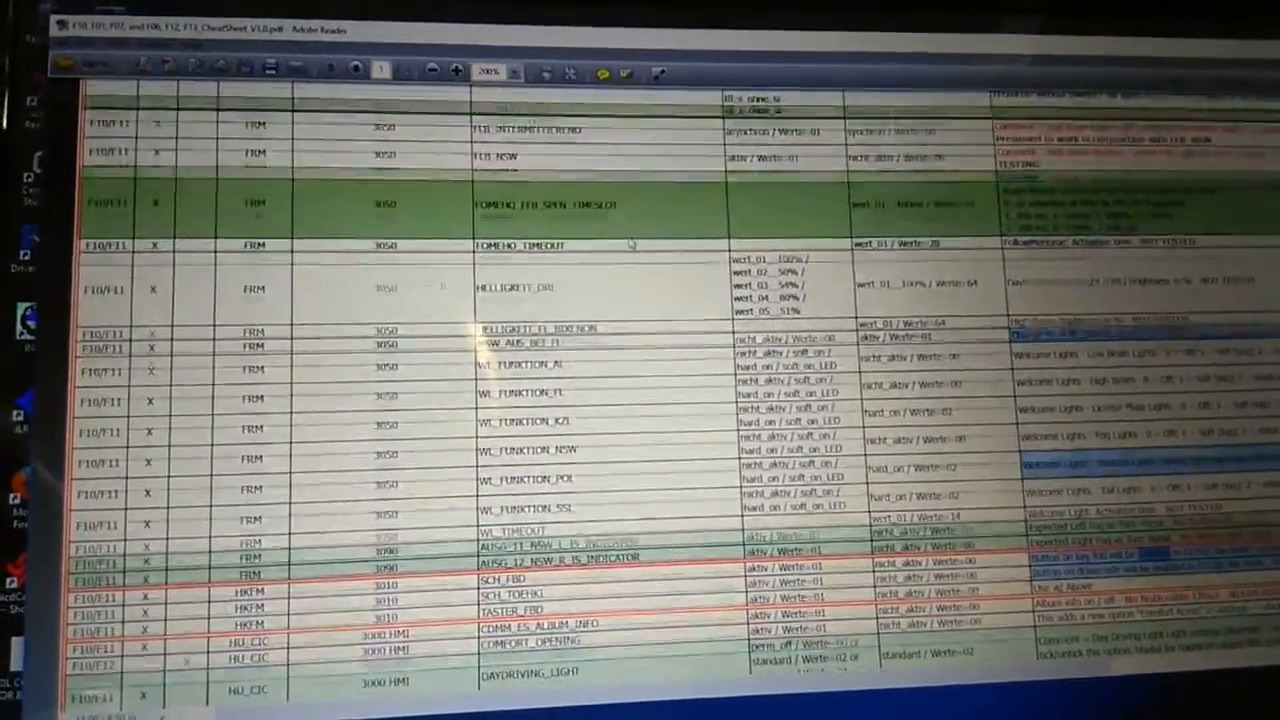
- Open the iDrive Language/Units page showing English, mpg, miles, psi and °F
scroll("up", 3)
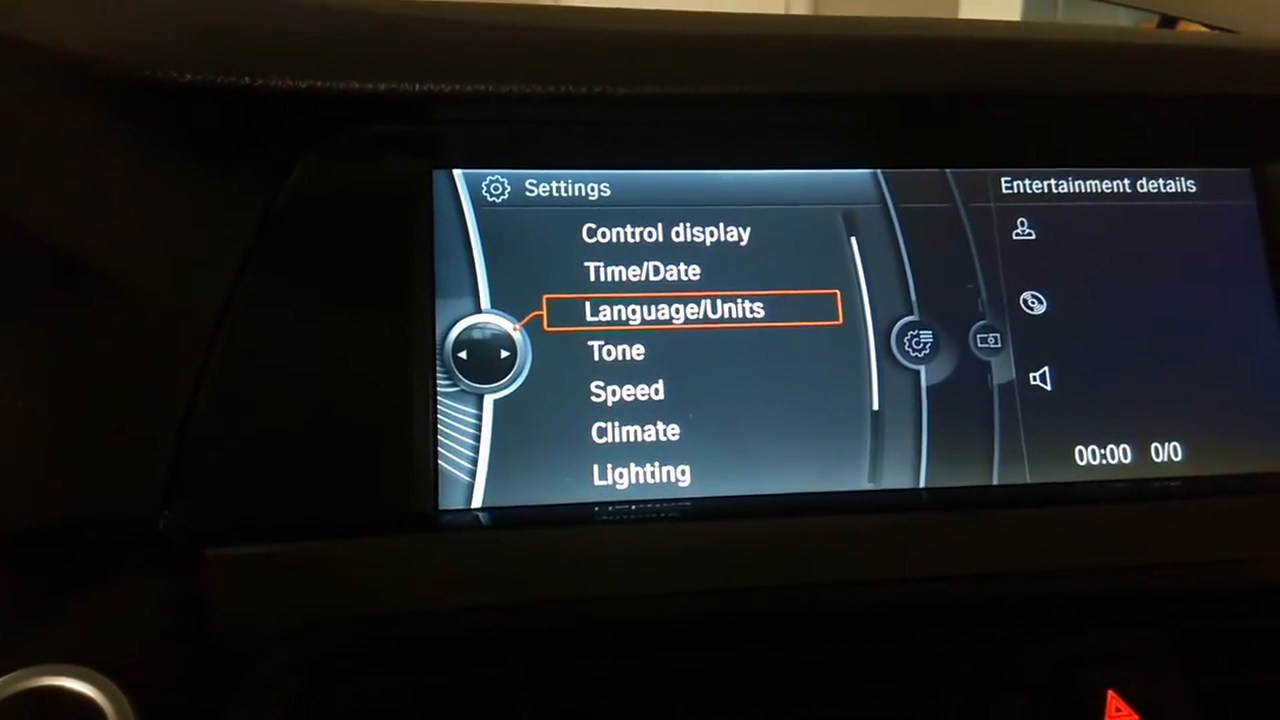
left_click(685, 308)
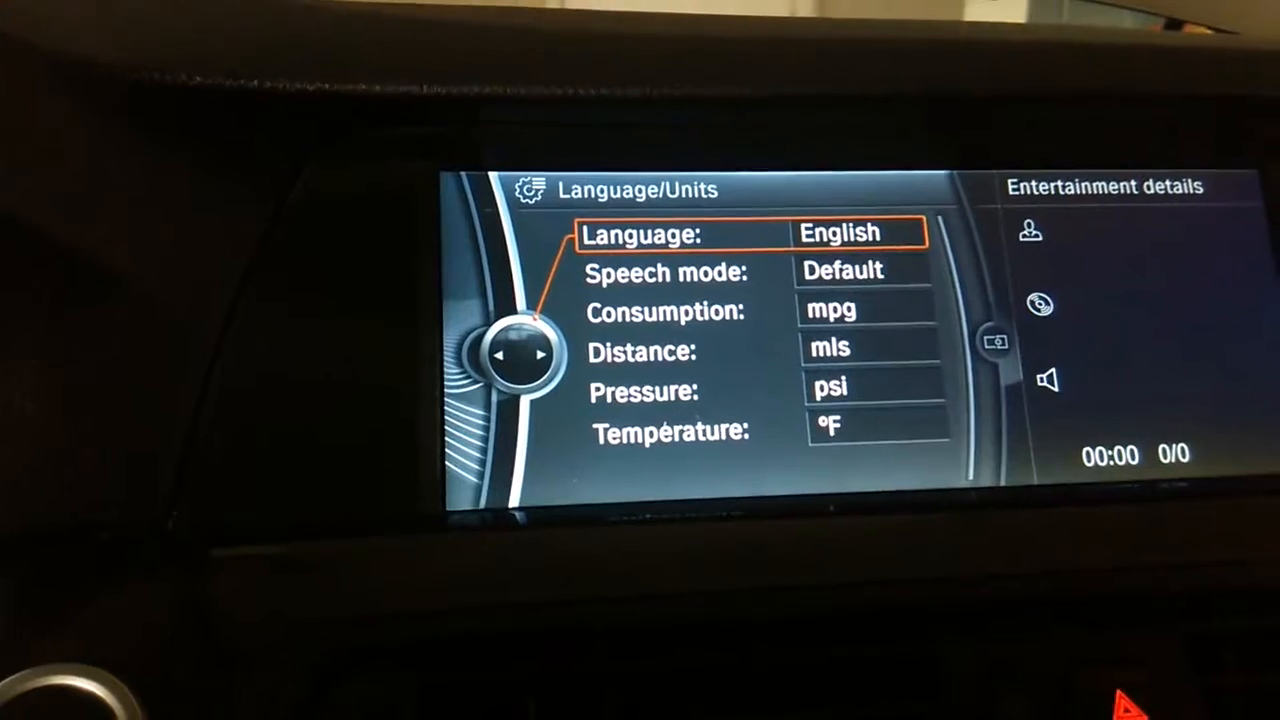